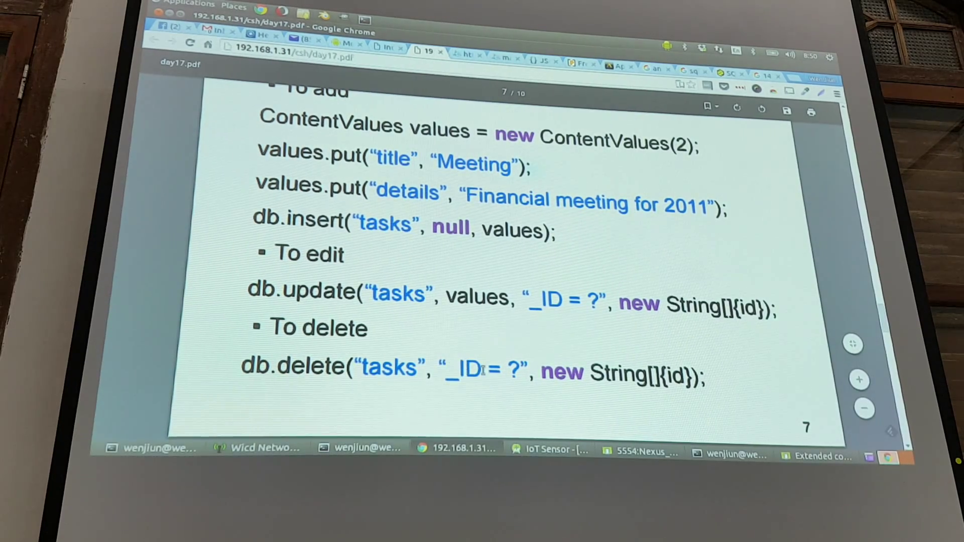
Briefly highlight the id argument in the delete call, then clear the highlight
double_click(468, 366)
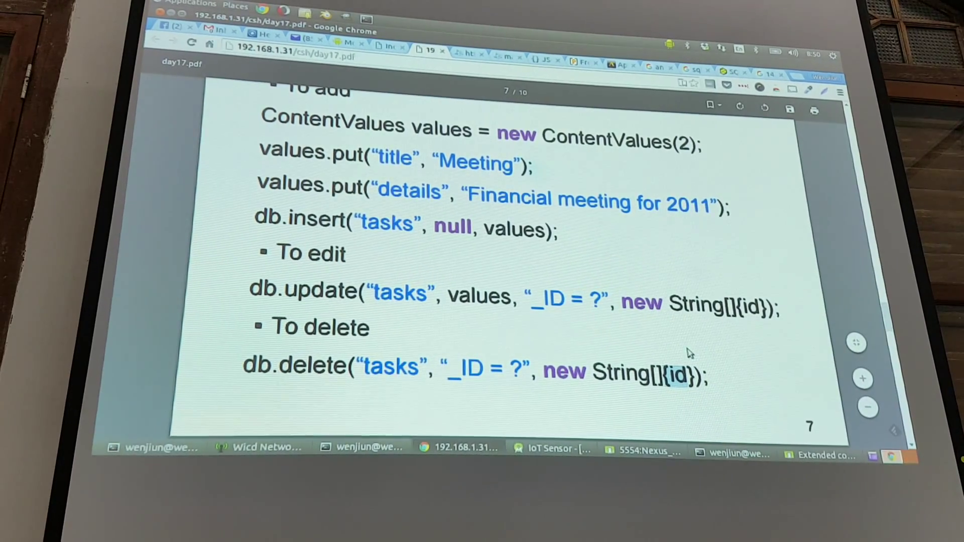
left_click(645, 448)
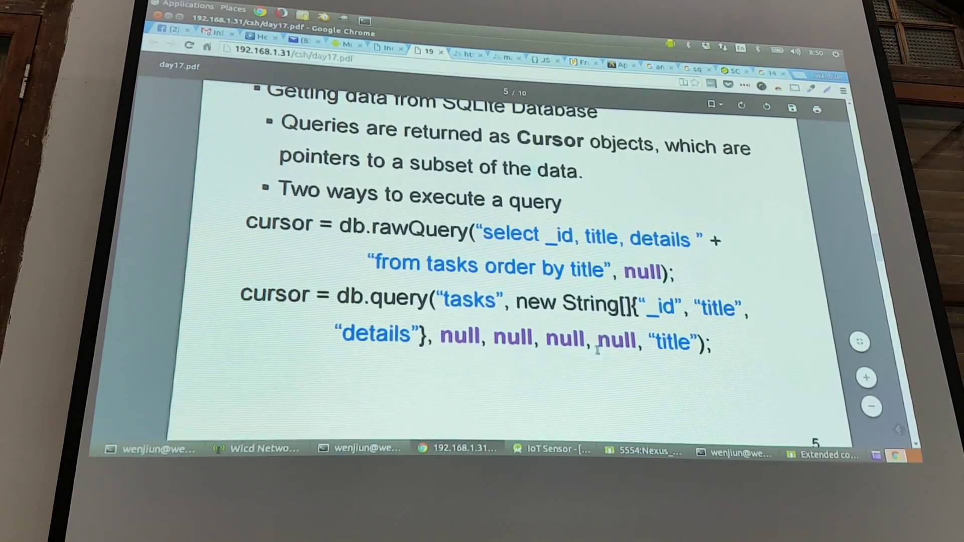
Scroll past the add, edit and delete examples to the top of page 8
scroll("down", 3)
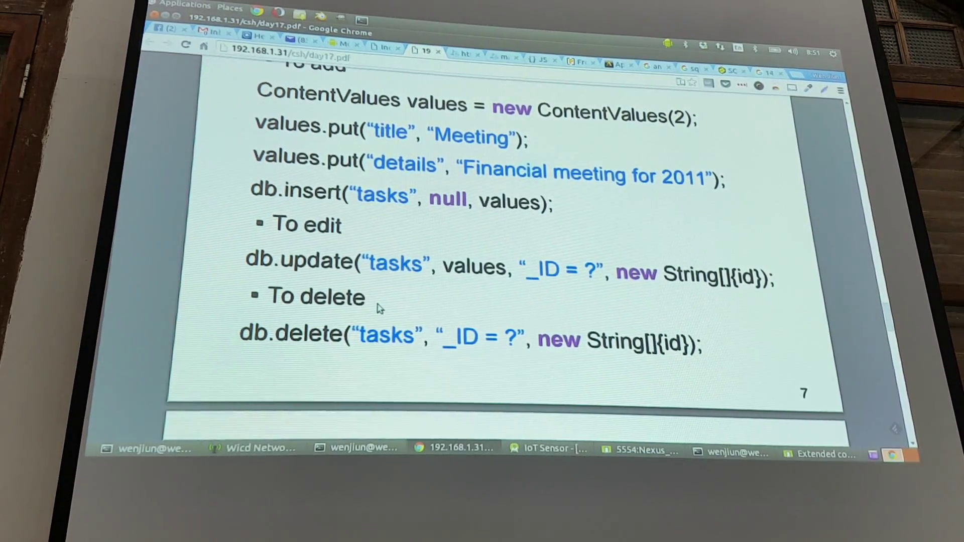
scroll("down", 3)
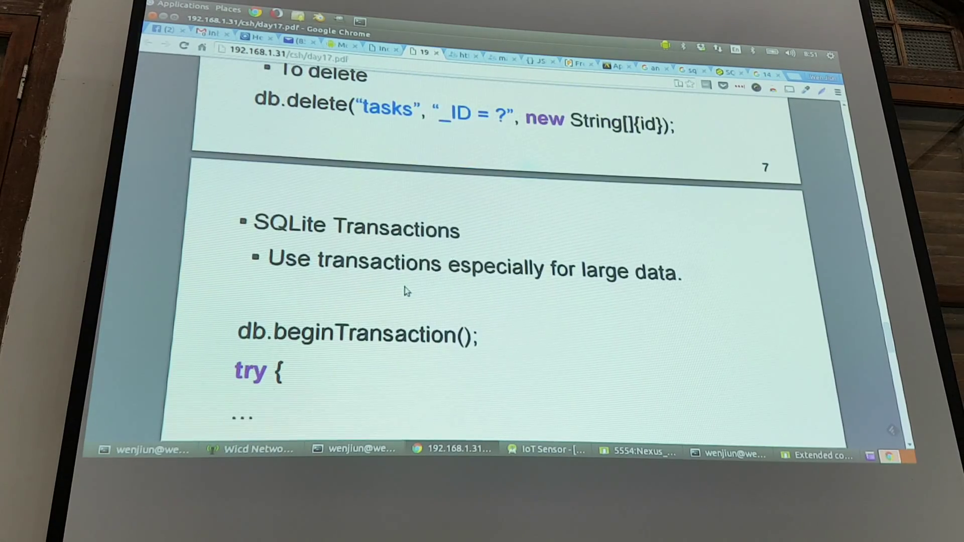
Scroll to reveal the full beginTransaction / try / finally code on page 8
scroll("down", 3)
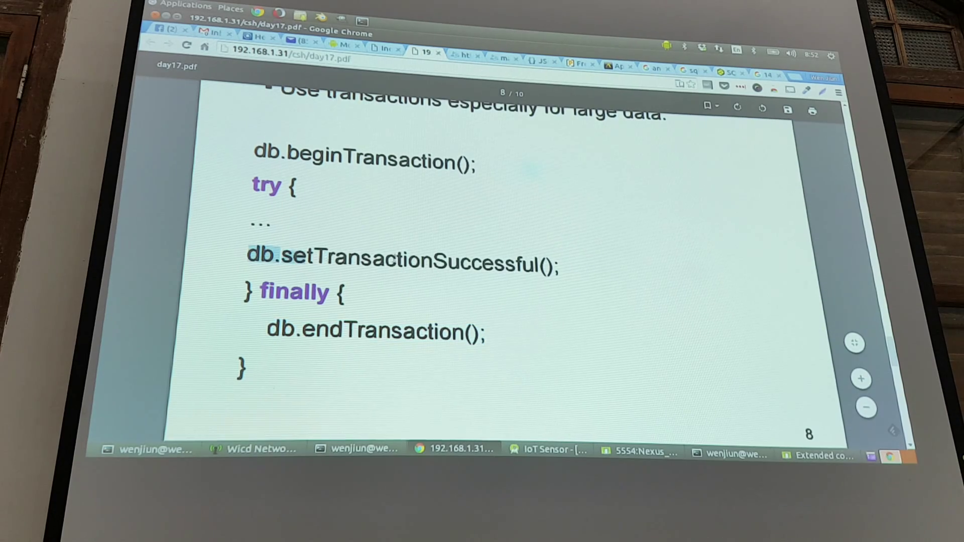
left_click_drag(249, 258, 559, 259)
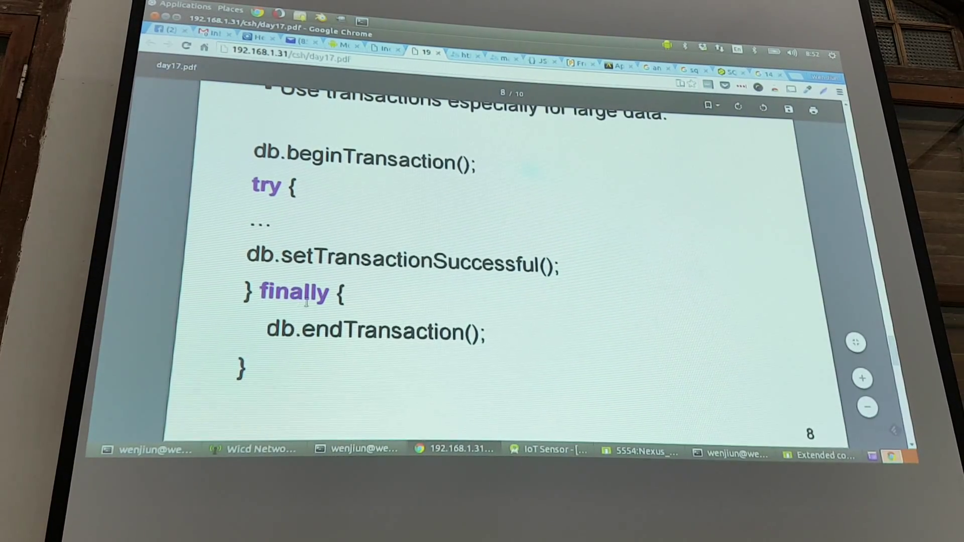
mouse_move(319, 366)
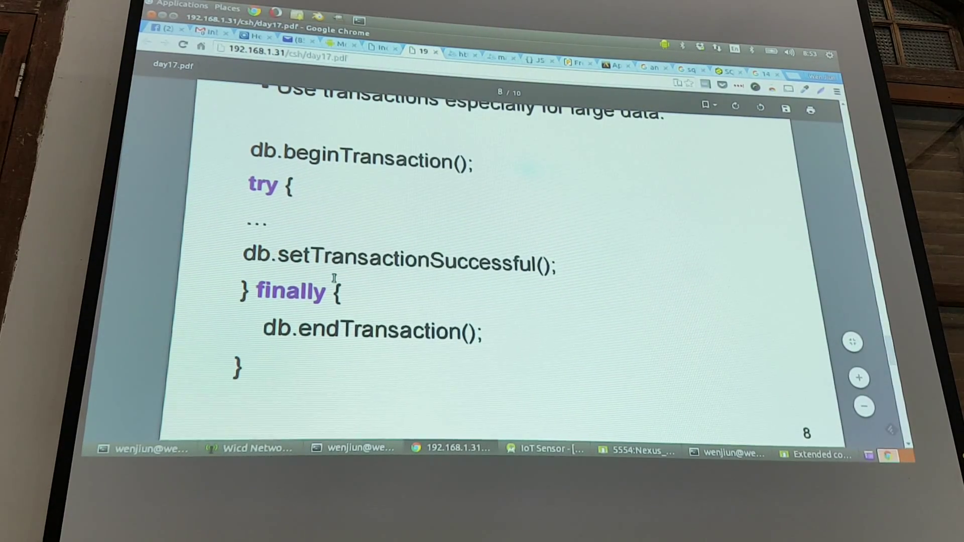
mouse_move(345, 351)
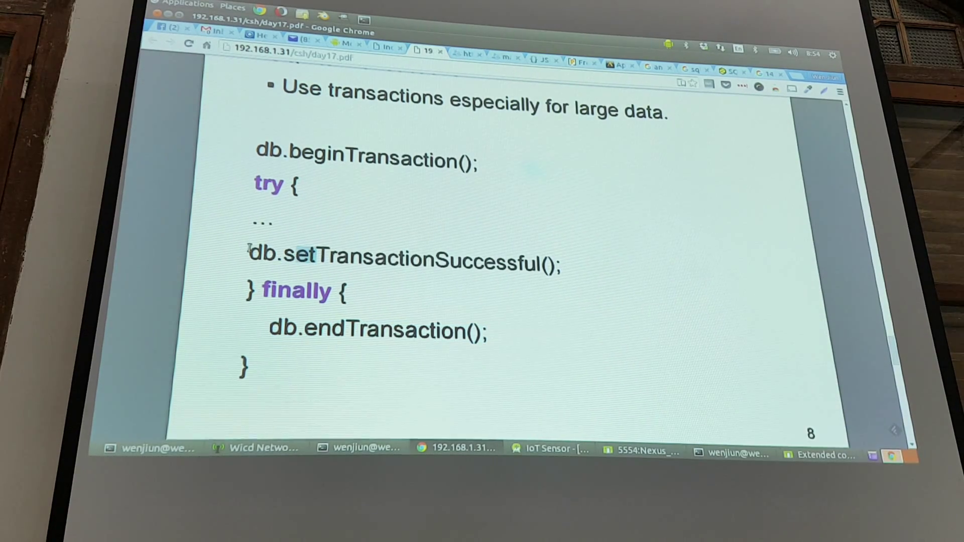
Highlight the setTransactionSuccessful() line, then bring up the sqlite3 terminal on contacts2.db
left_click_drag(249, 258, 560, 258)
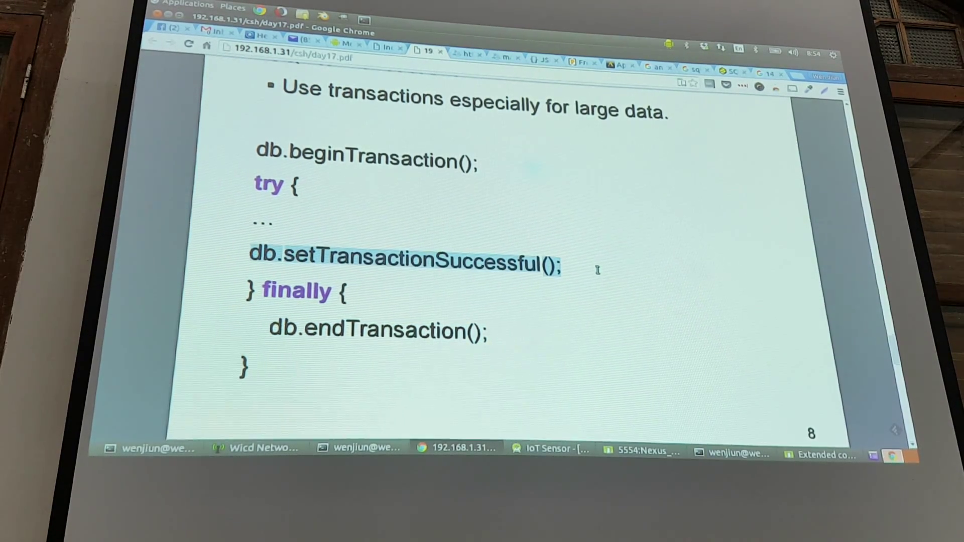
left_click(265, 310)
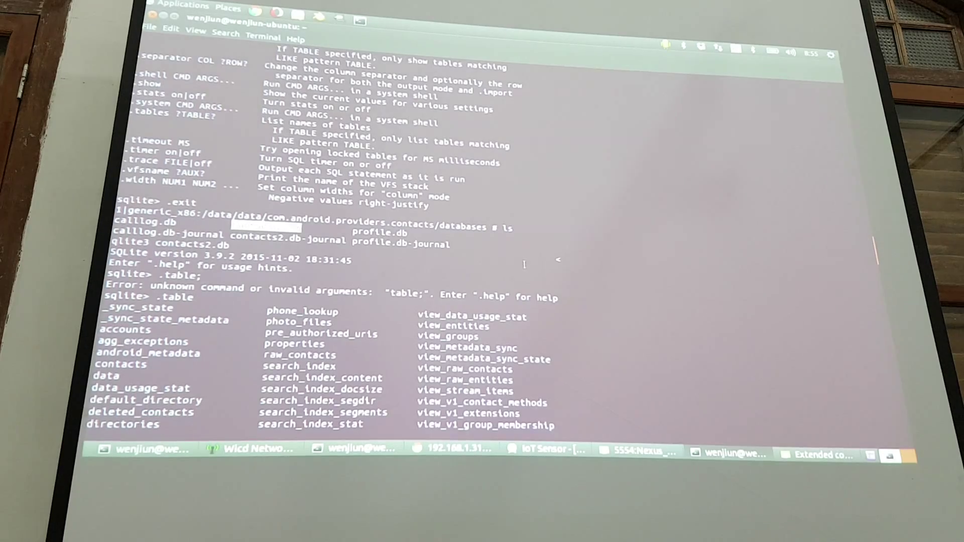
Run 'select * from name_lookup;' in sqlite3, then switch back to the day17 slides
type("select * from name_lookup;")
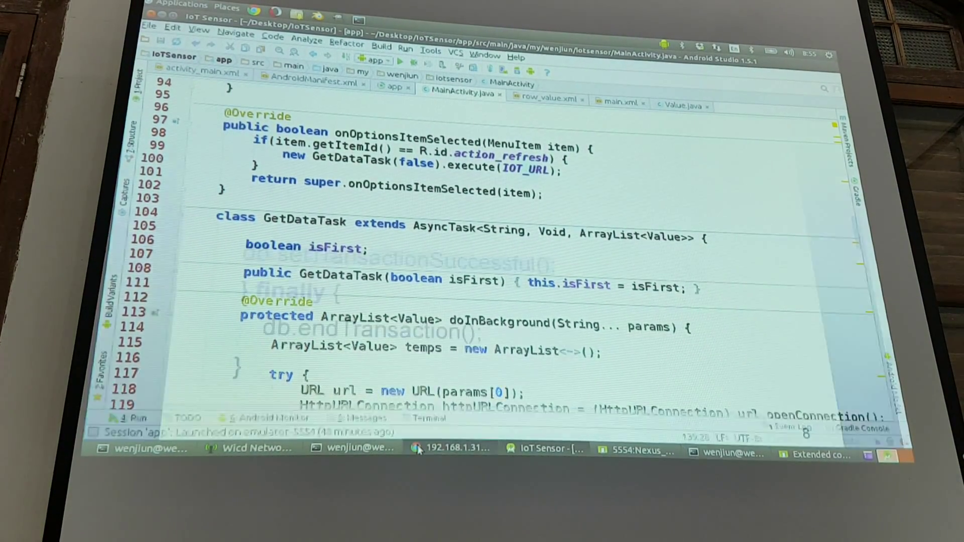
left_click(451, 448)
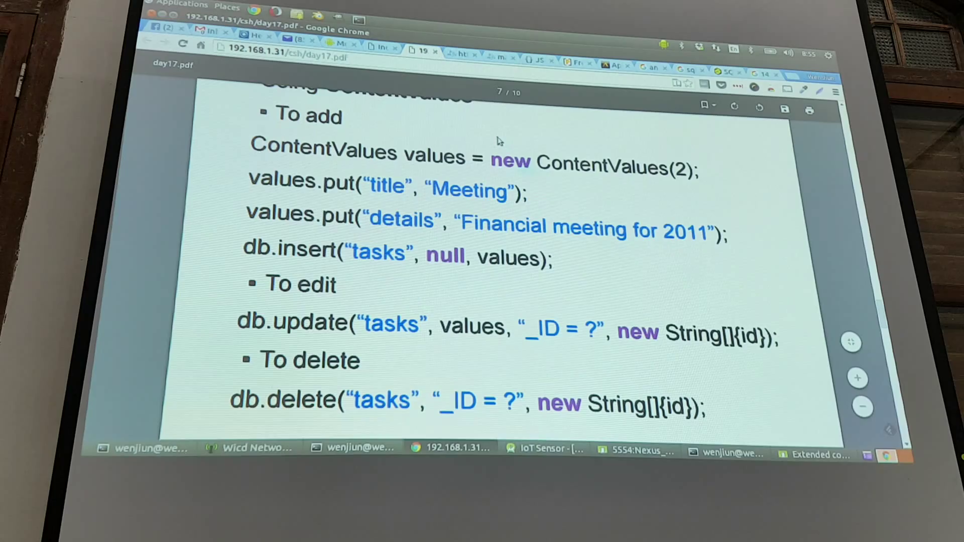